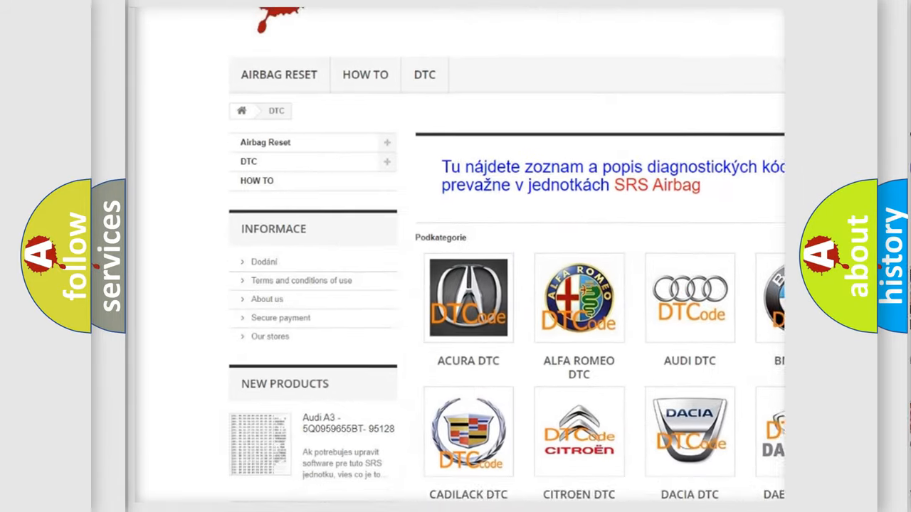
scroll("down", 3)
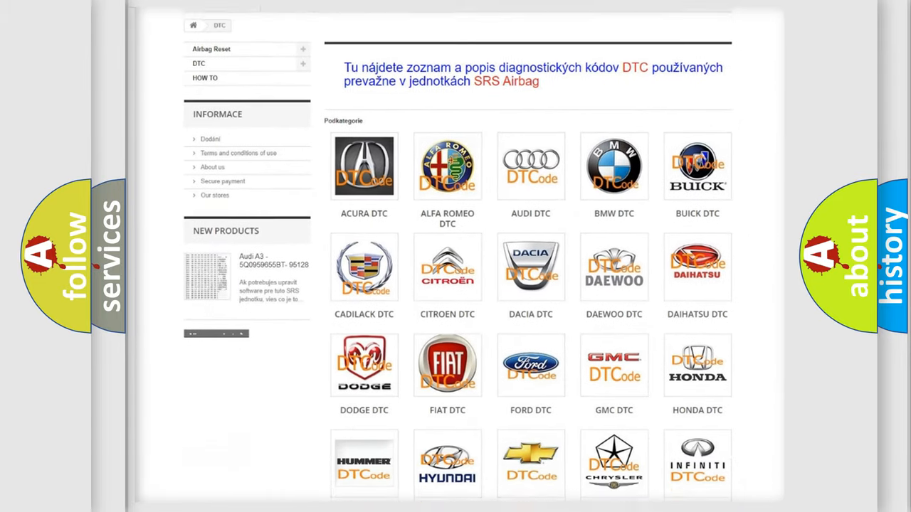
scroll("down", 3)
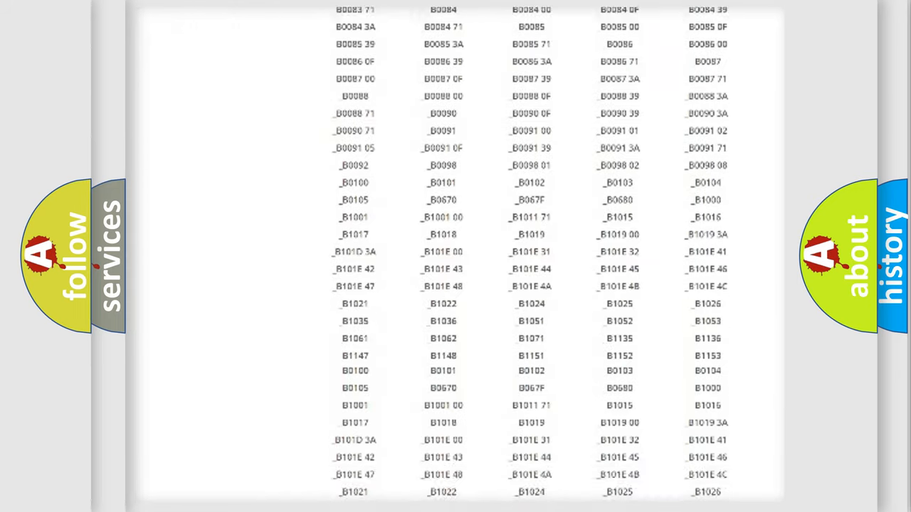
scroll("down", 3)
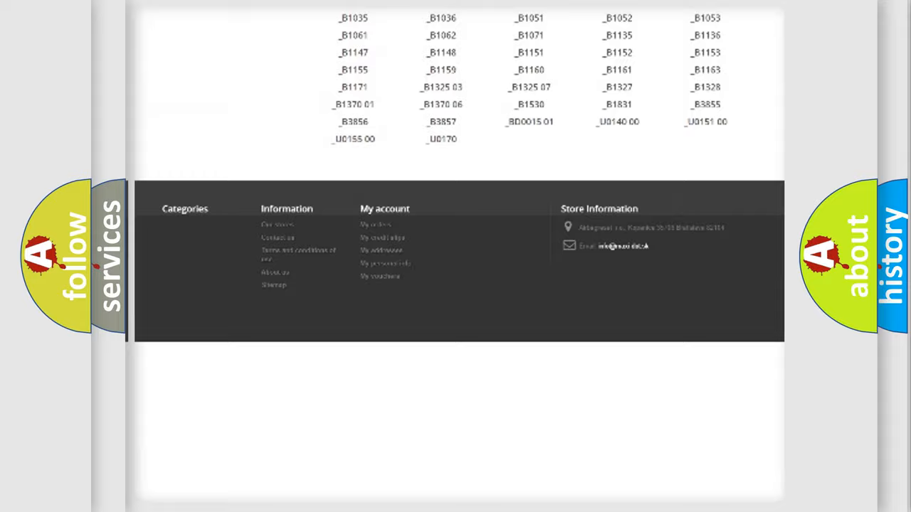
scroll("up", 3)
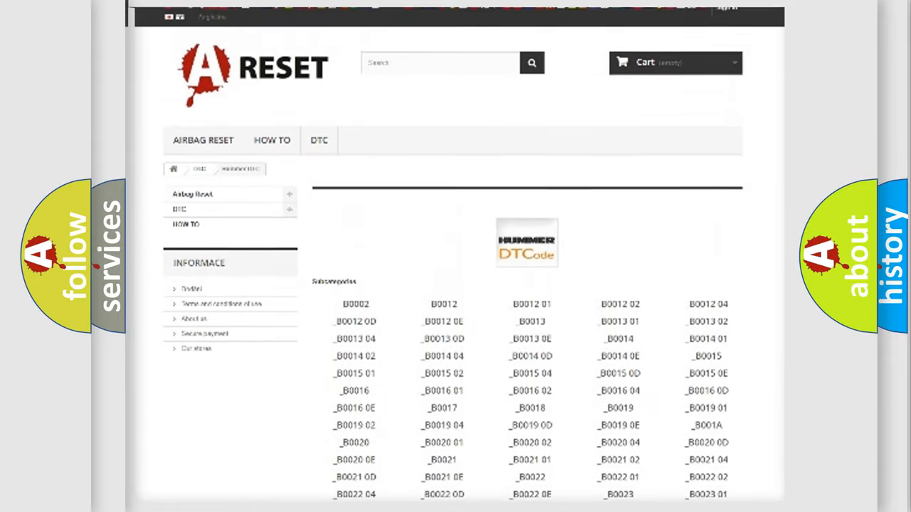
scroll("up", 3)
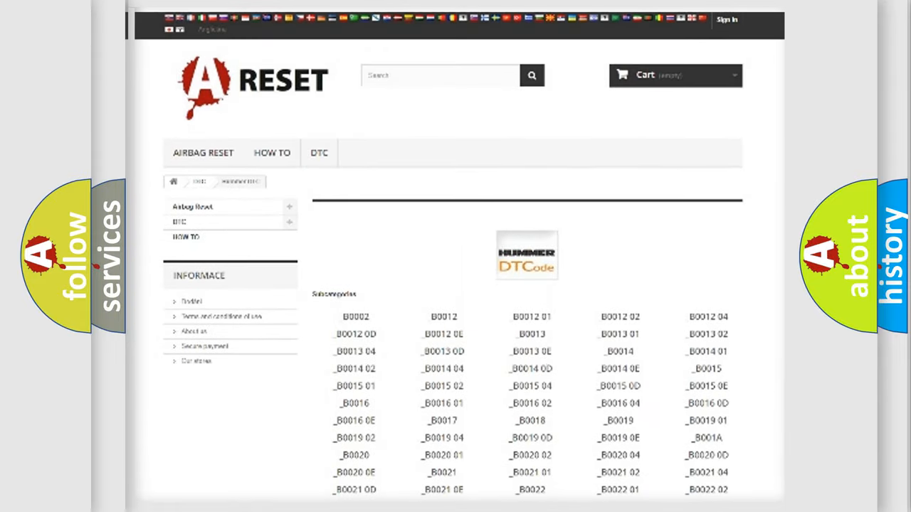